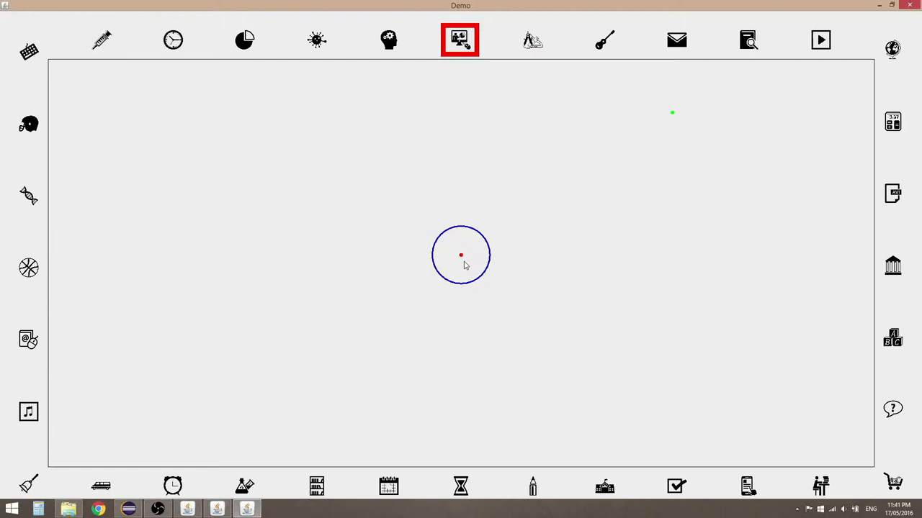
mouse_move(452, 256)
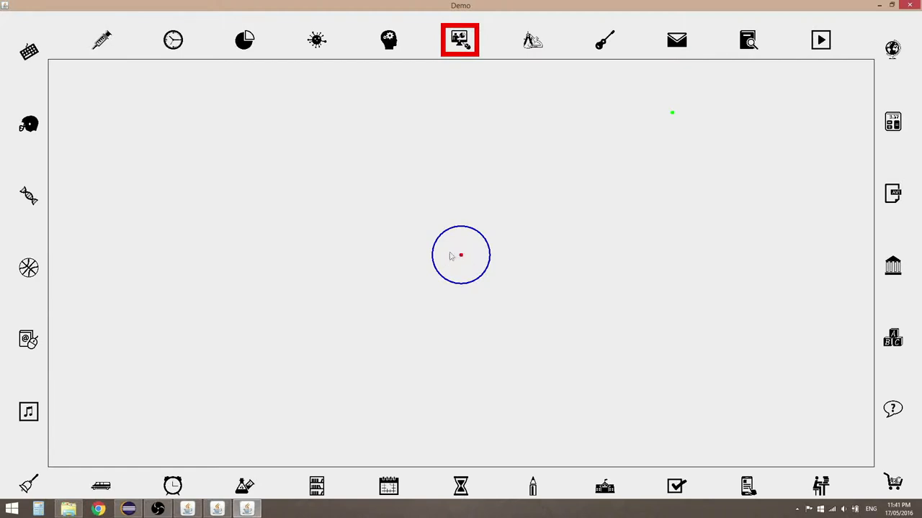
mouse_move(464, 269)
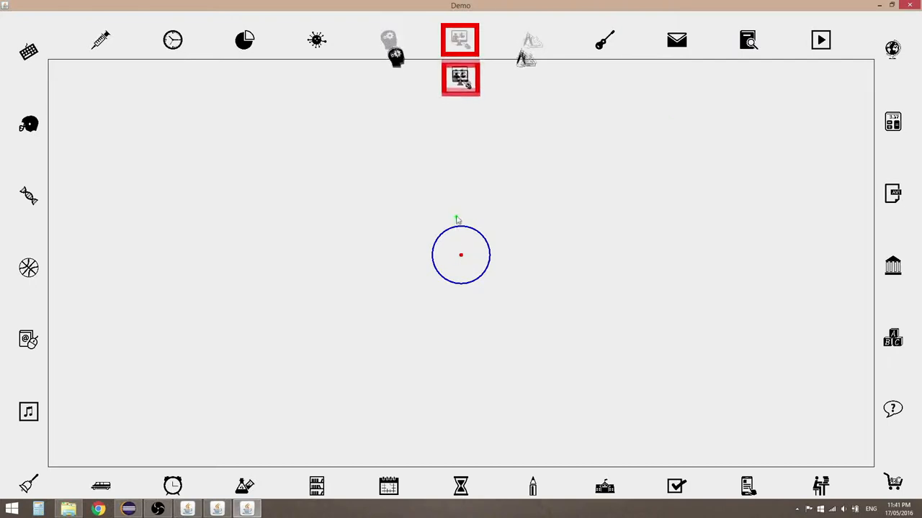
- Select the drifting presentation-board target icon as it approaches the cursor
click(460, 486)
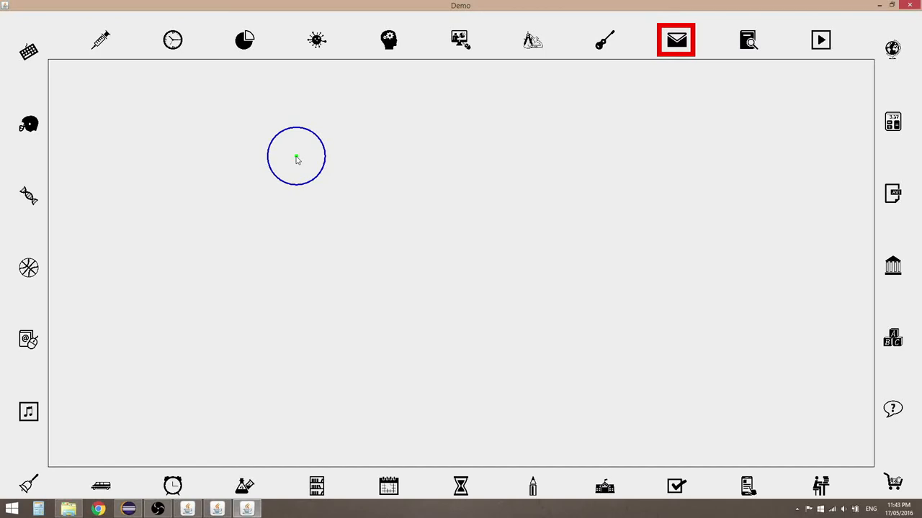
mouse_move(296, 164)
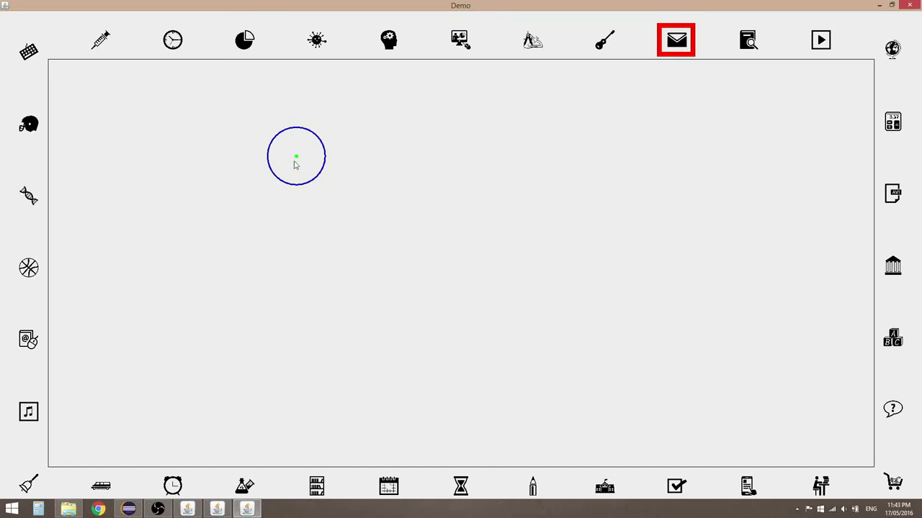
- Bring up the other Java Demo condition window from the taskbar
click(460, 39)
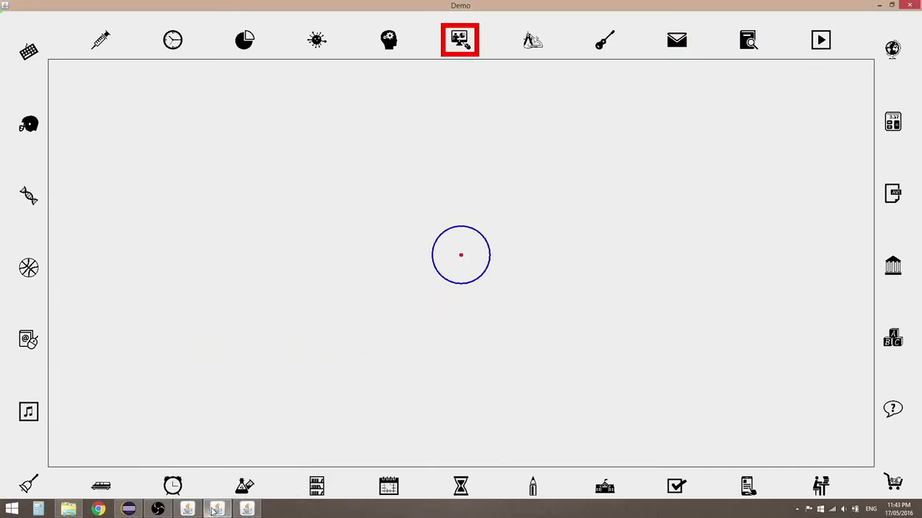
mouse_move(452, 267)
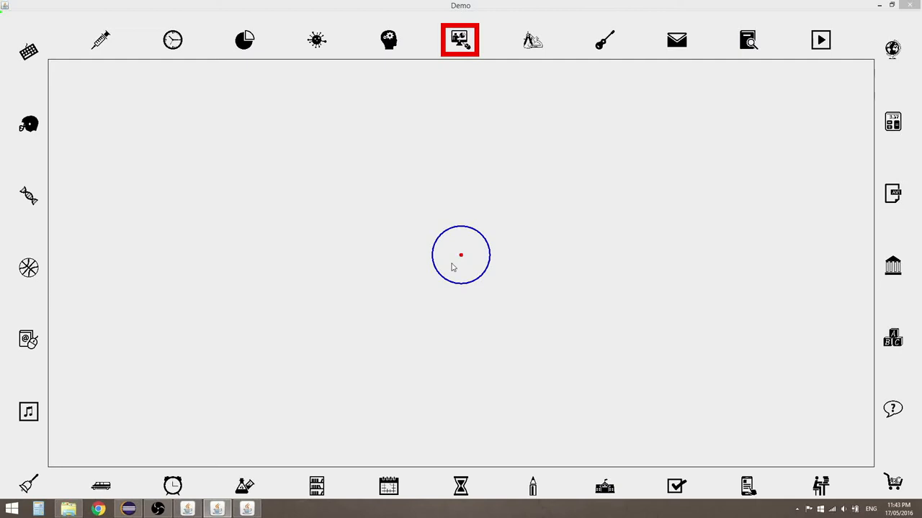
mouse_move(459, 239)
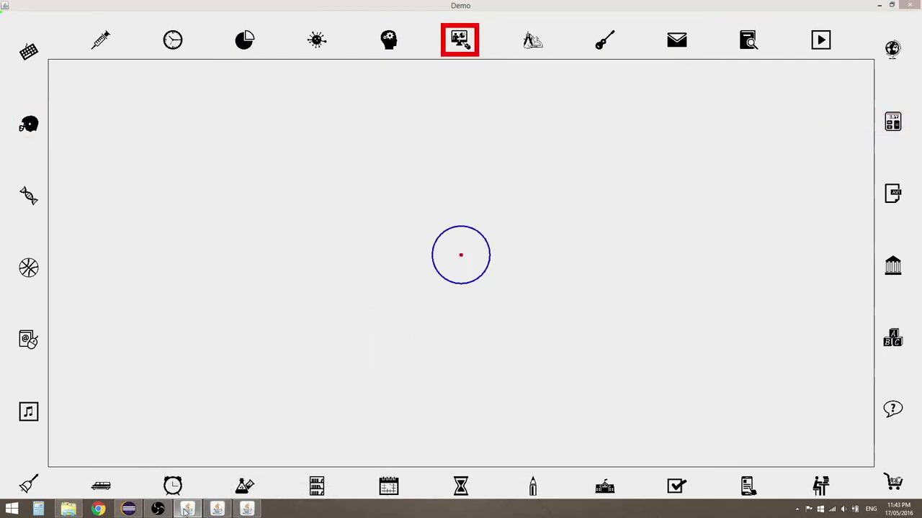
mouse_move(454, 264)
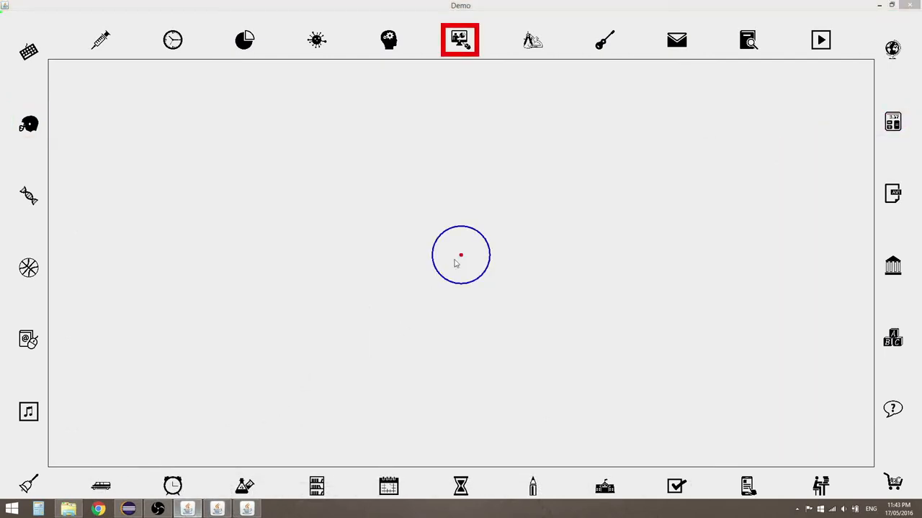